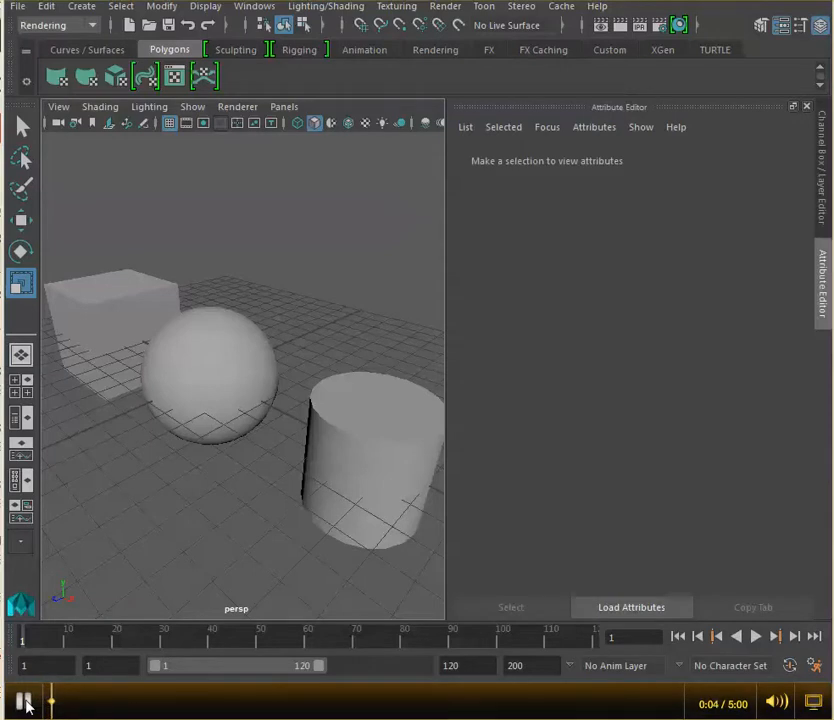
# Start playback and select the cylinder to load pCylinderShape1 in the Attribute Editor
pyautogui.click(24, 693)
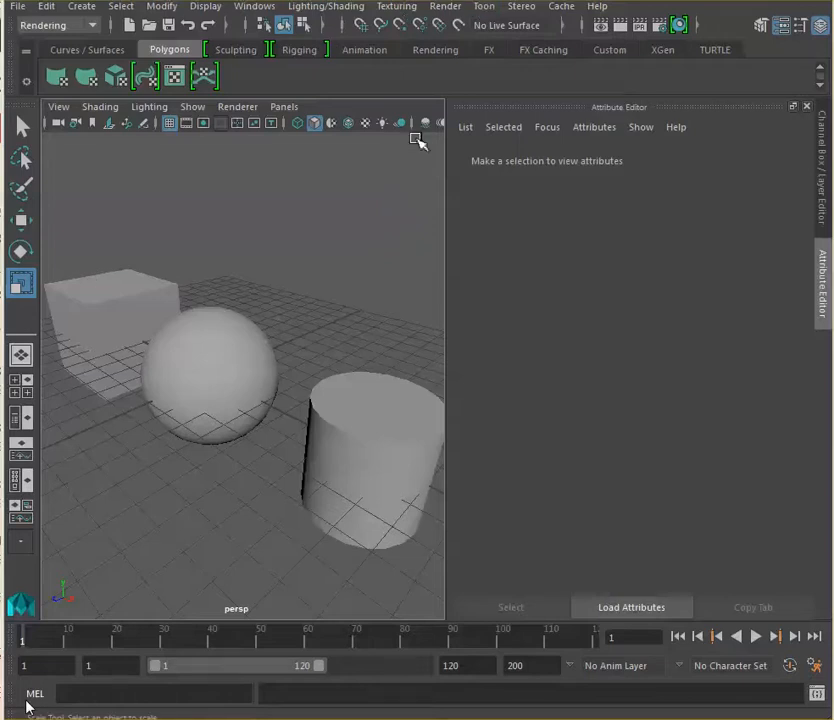
pyautogui.moveTo(377, 158)
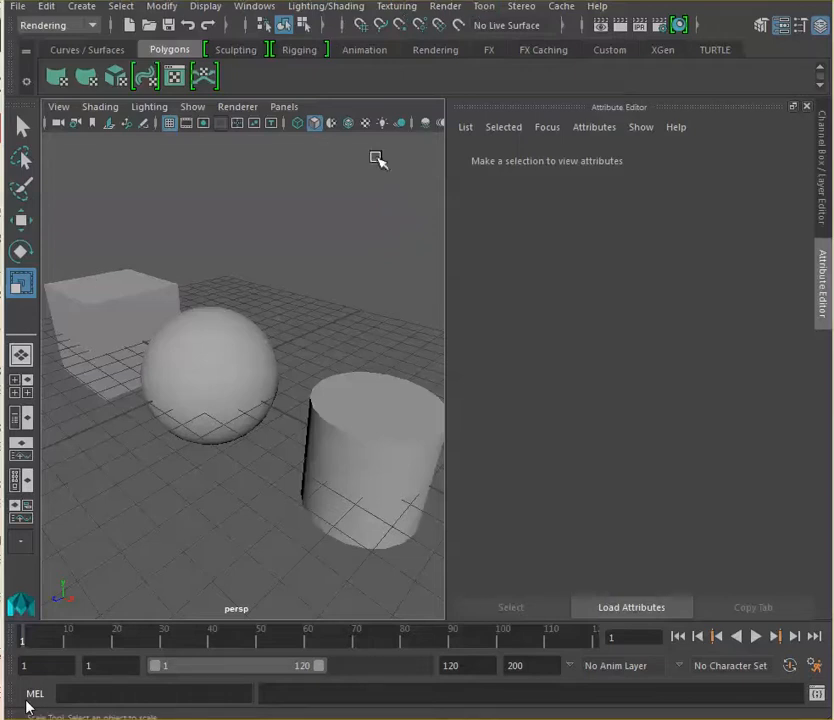
pyautogui.click(370, 460)
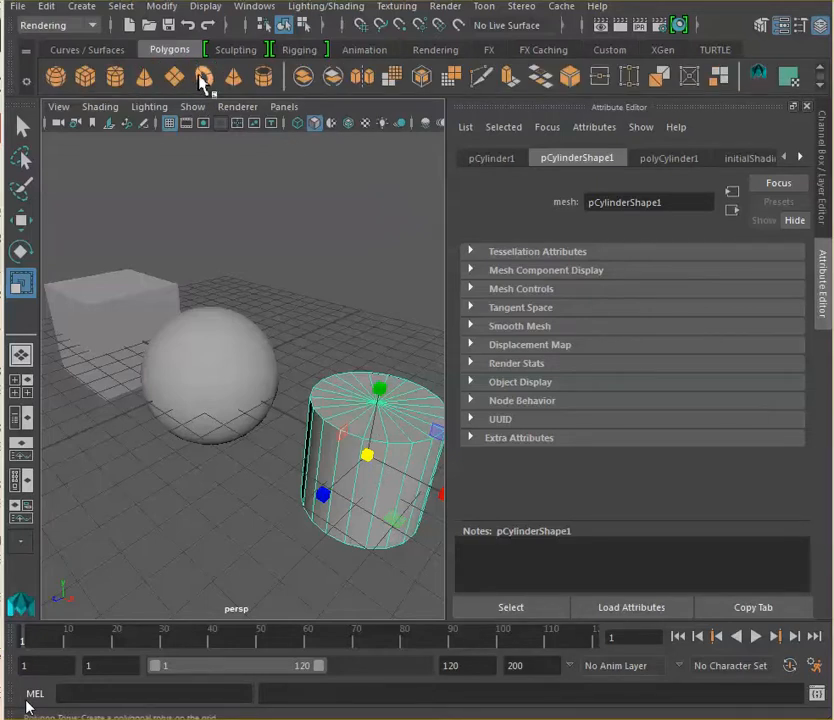
# View the cylinder's UV layout in the UV Editor, then close it
pyautogui.click(200, 77)
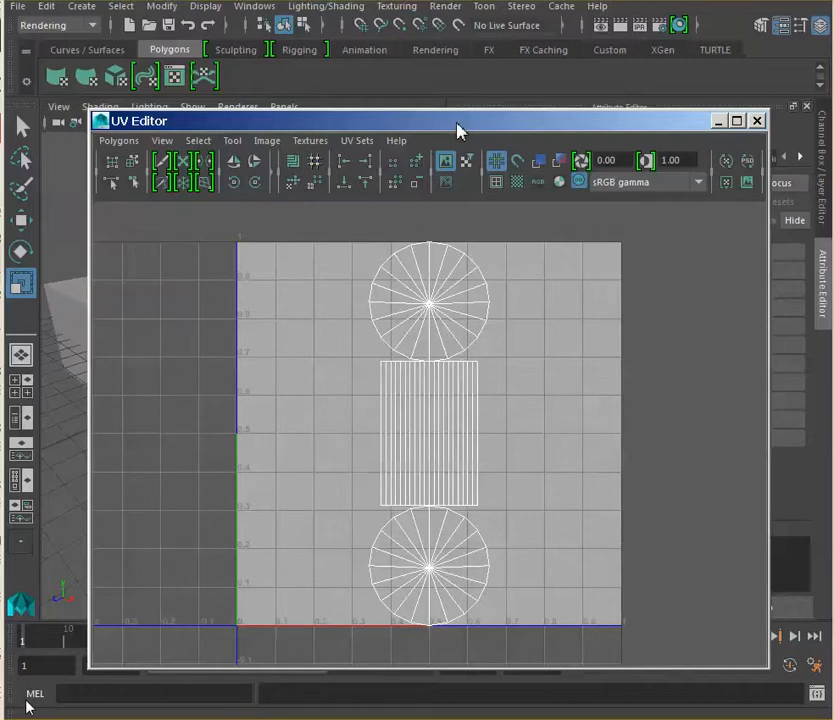
pyautogui.moveTo(670, 275)
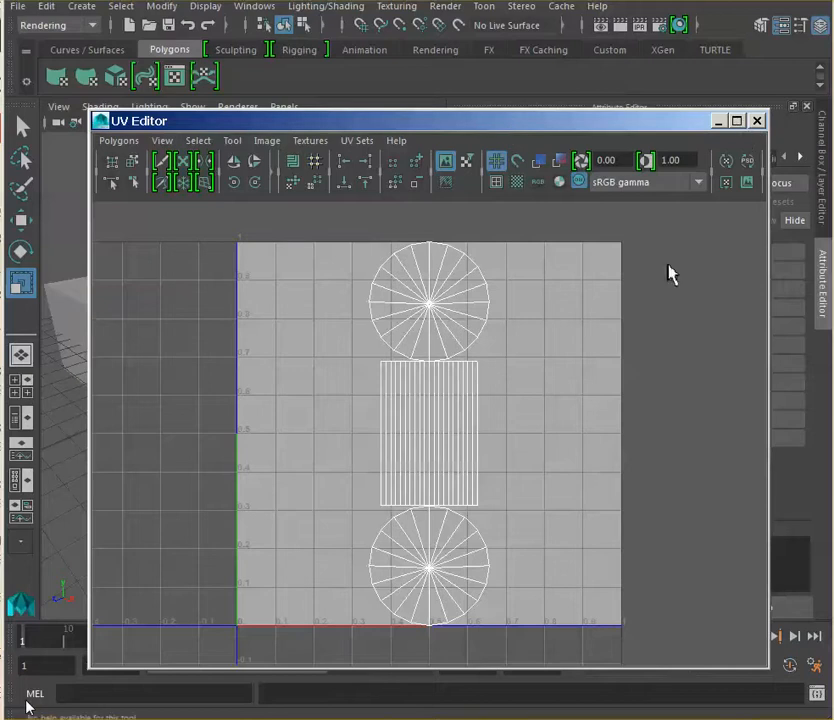
pyautogui.moveTo(753, 143)
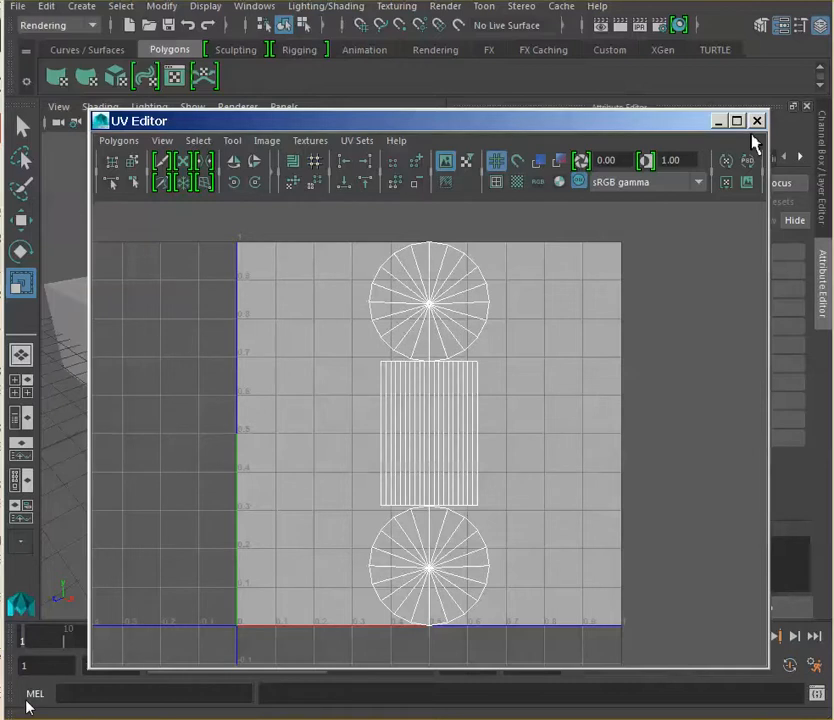
pyautogui.click(757, 120)
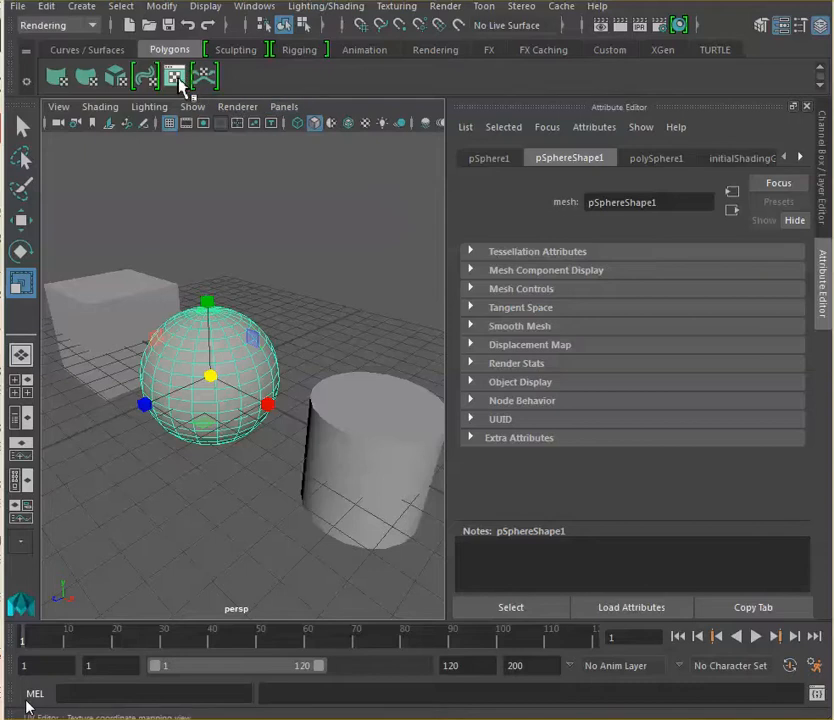
# Inspect the sphere's UVs in the UV Editor with image display toggled, then close it
pyautogui.click(175, 76)
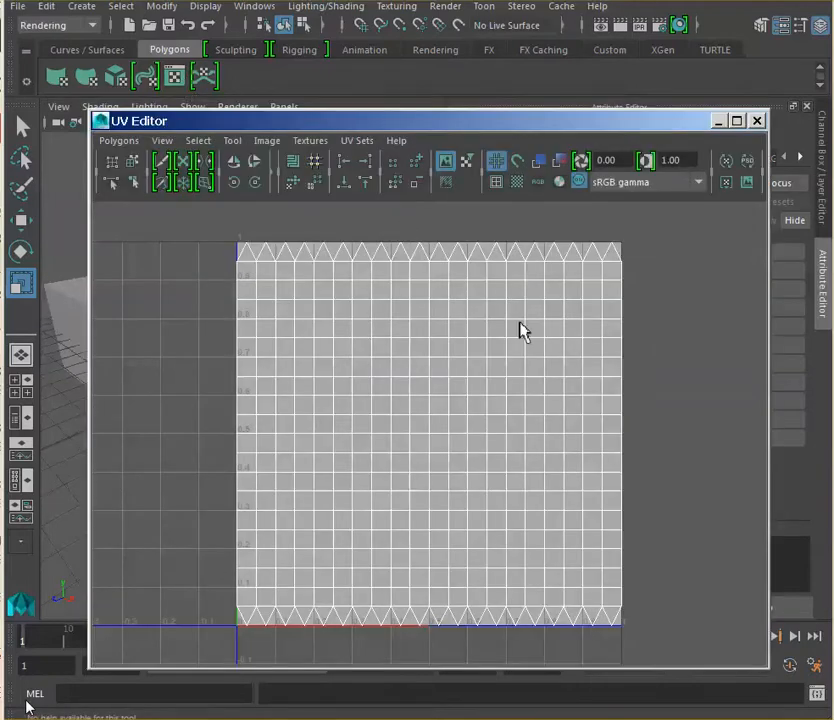
pyautogui.moveTo(535, 458)
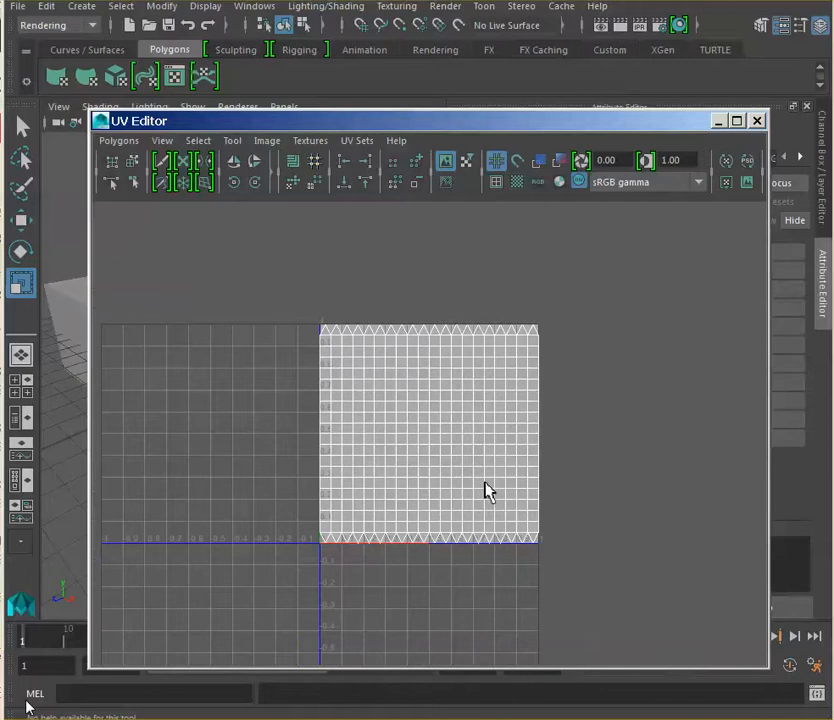
pyautogui.moveTo(467, 330)
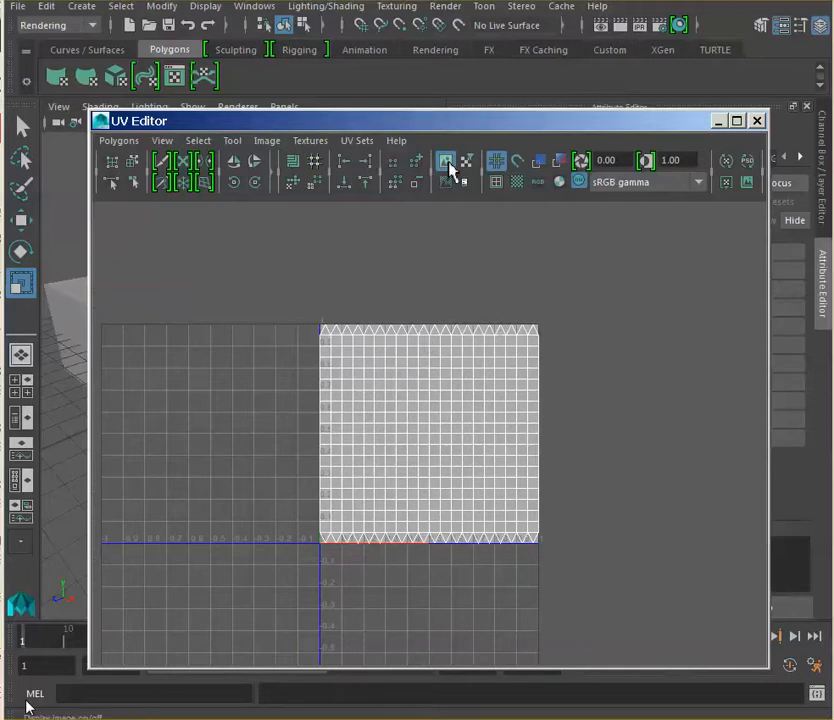
pyautogui.click(445, 168)
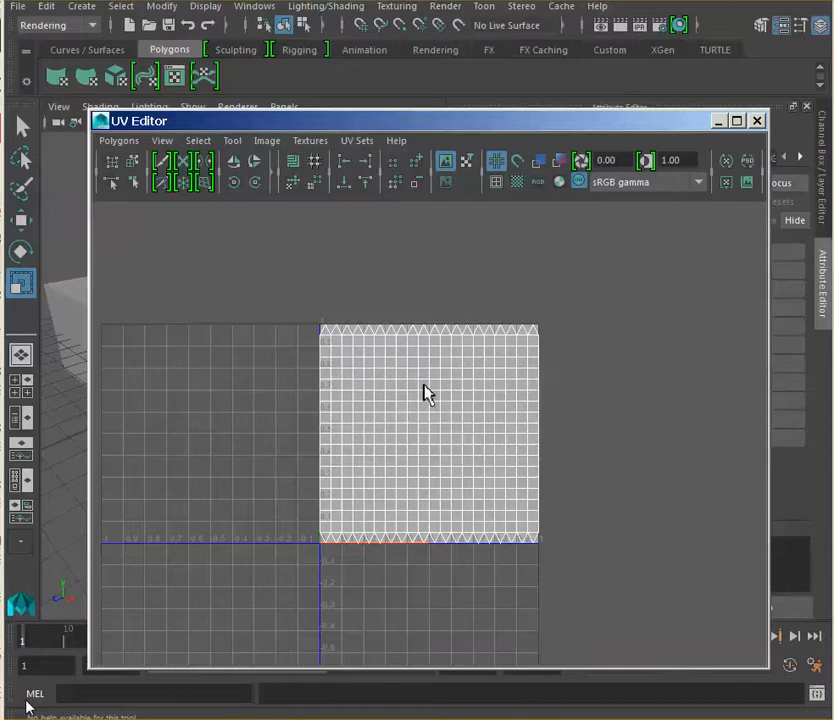
pyautogui.moveTo(428, 430)
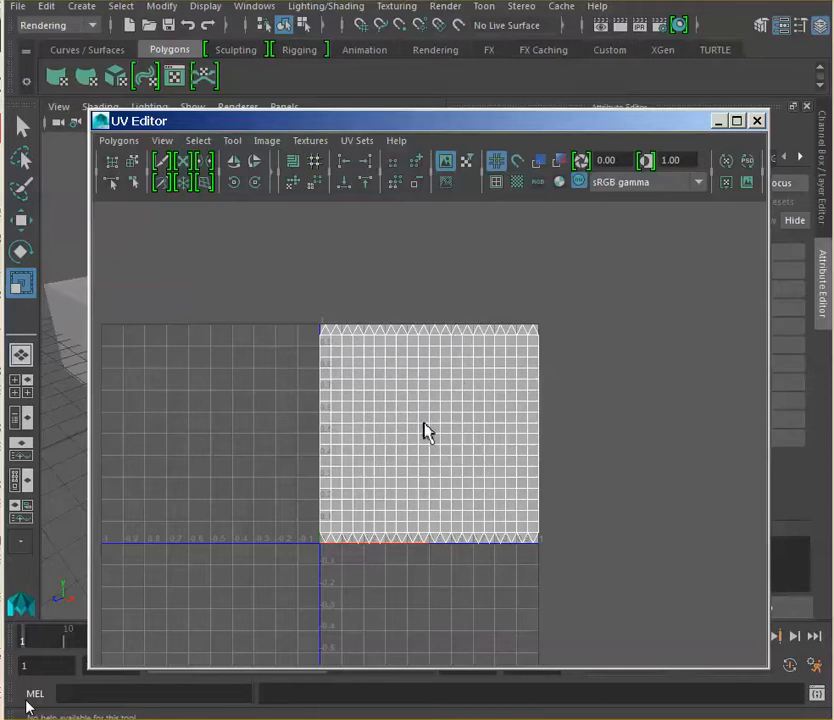
pyautogui.moveTo(393, 388)
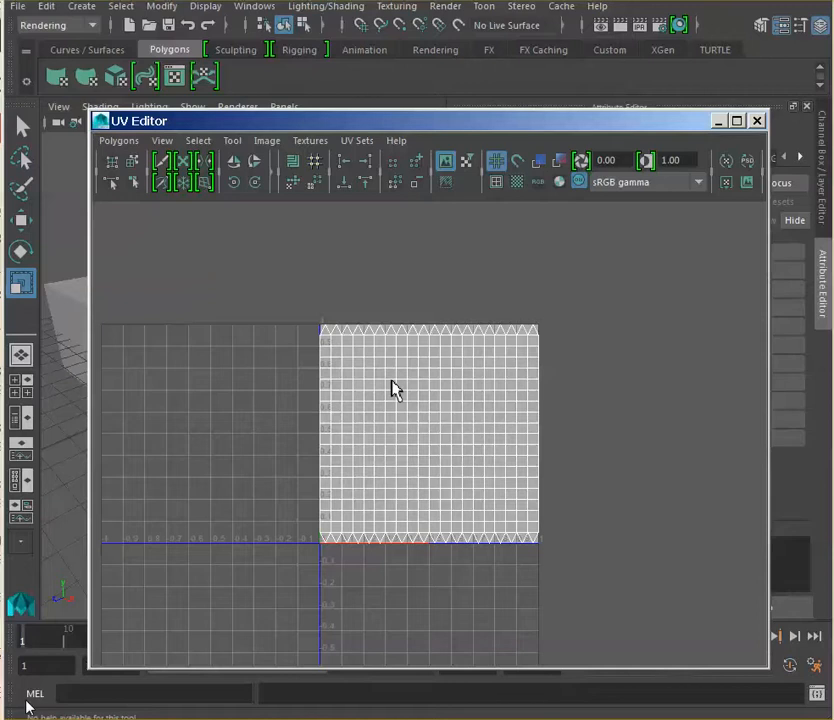
pyautogui.moveTo(363, 307)
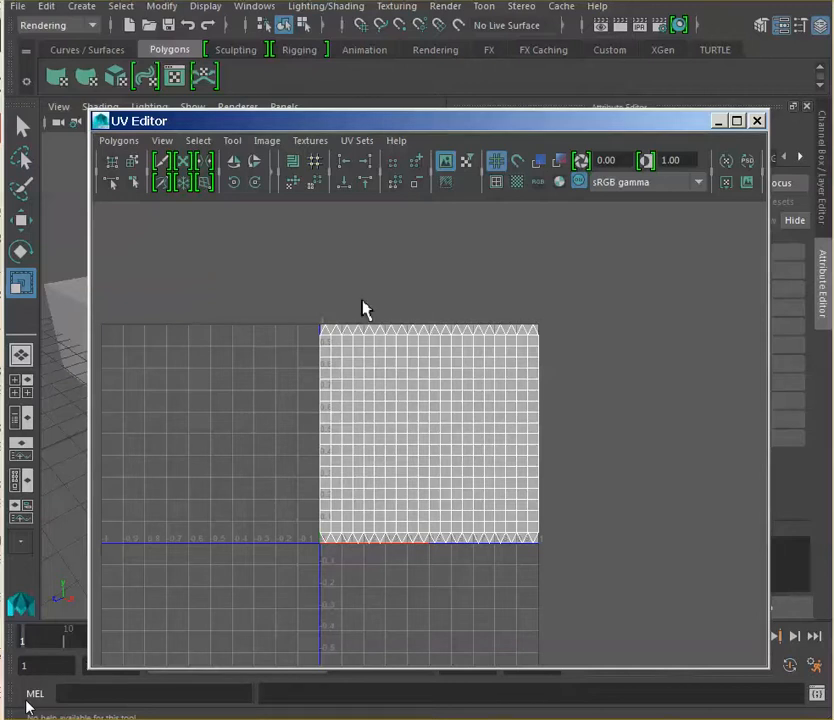
pyautogui.moveTo(343, 388)
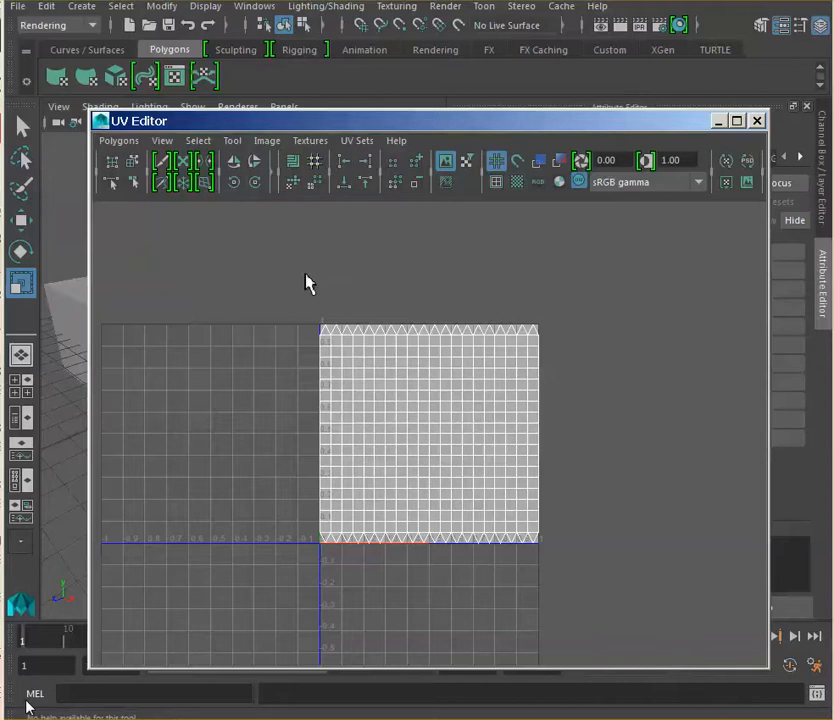
pyautogui.click(757, 120)
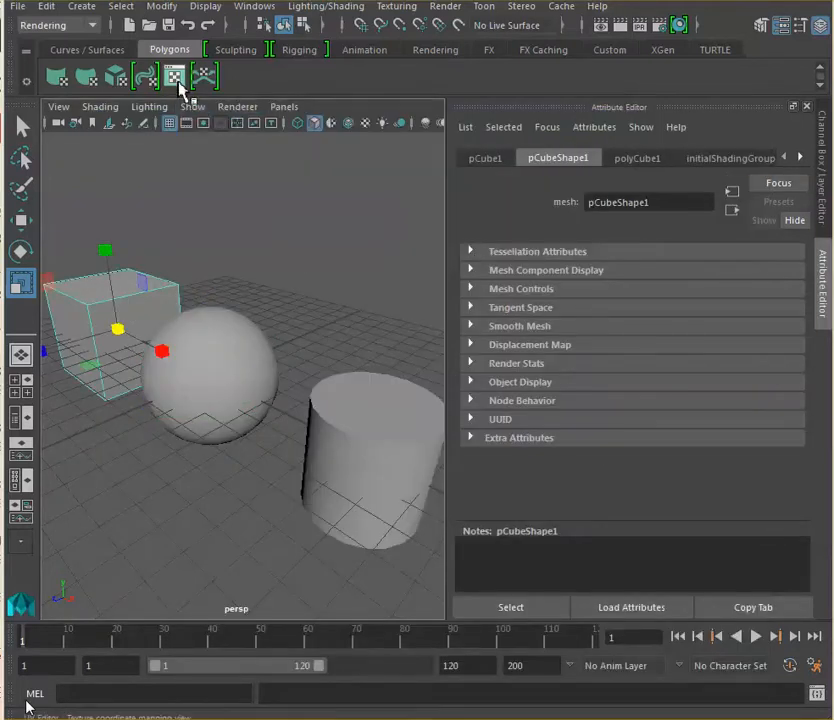
# View the cube's UV layout in the UV Editor, then close it
pyautogui.click(175, 76)
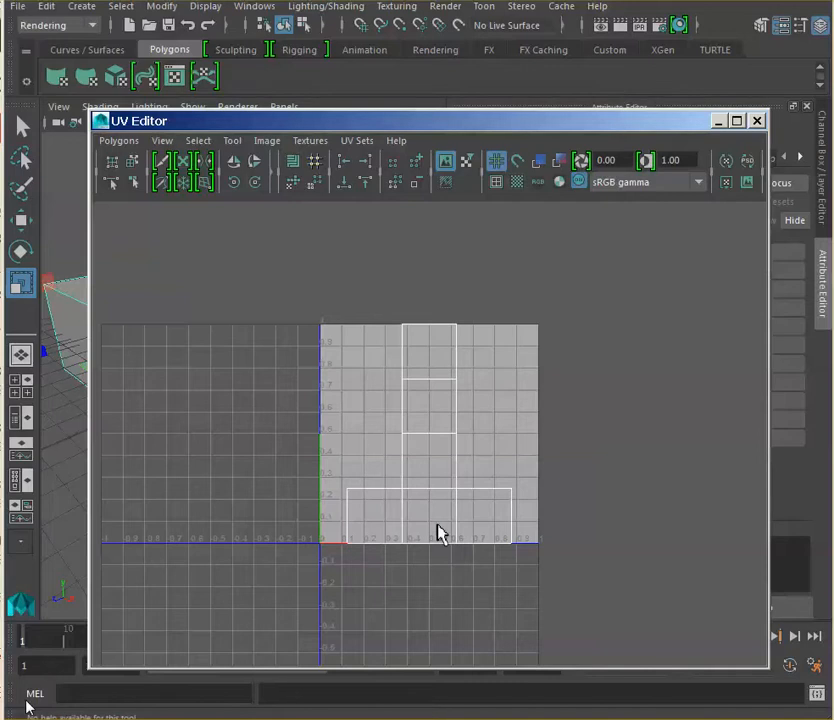
pyautogui.moveTo(443, 452)
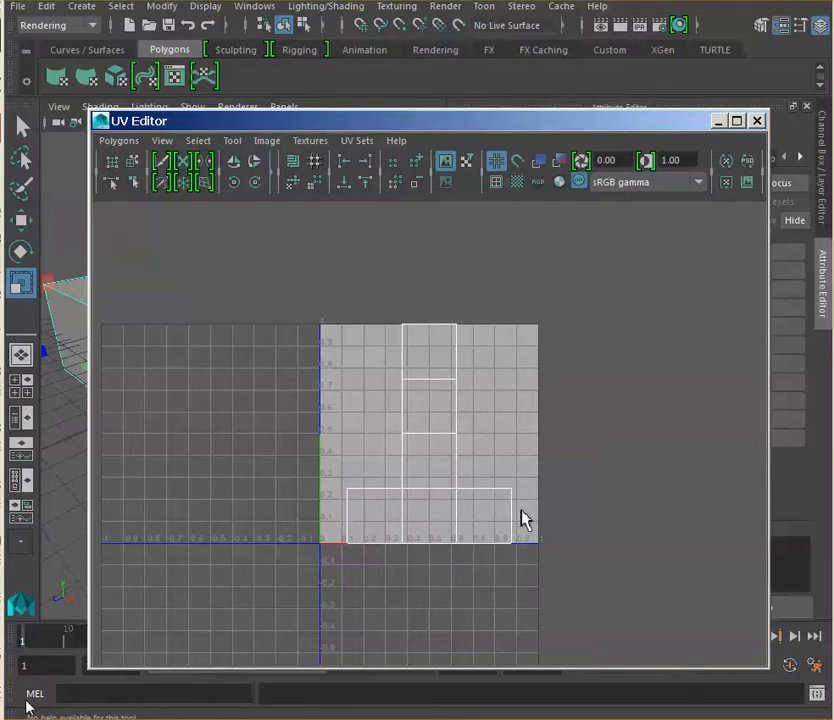
pyautogui.click(757, 120)
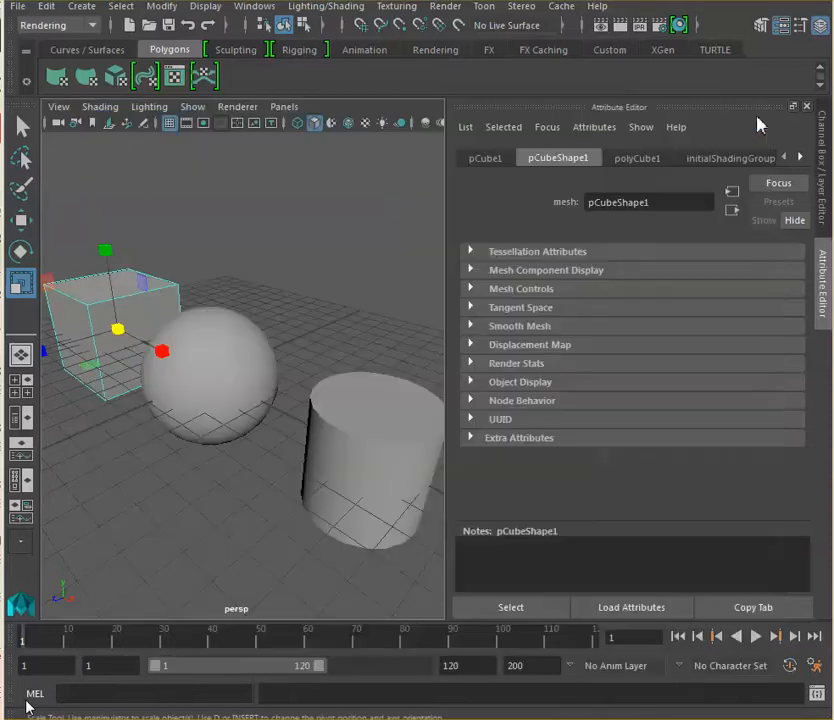
pyautogui.moveTo(352, 318)
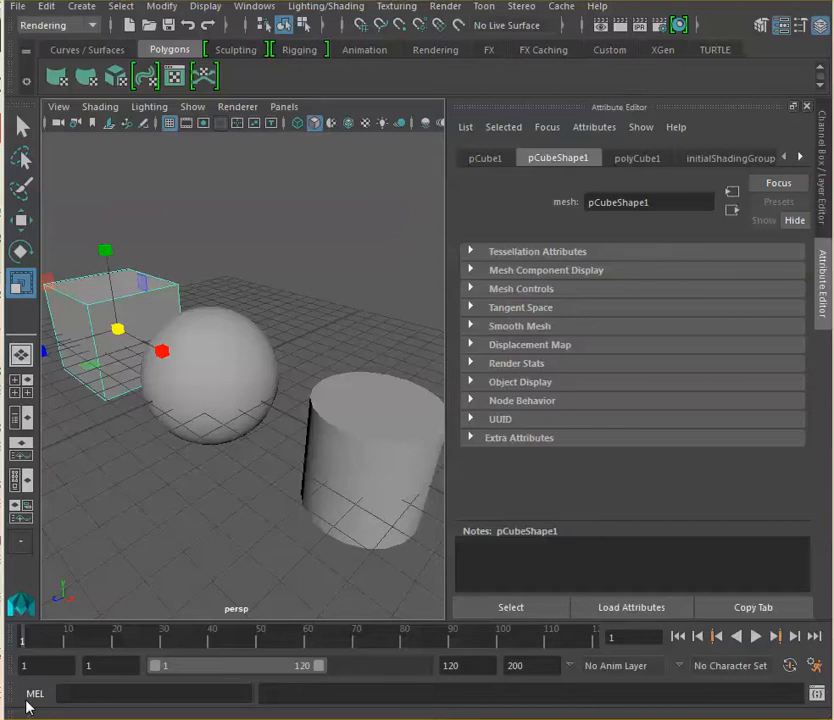
pyautogui.moveTo(338, 329)
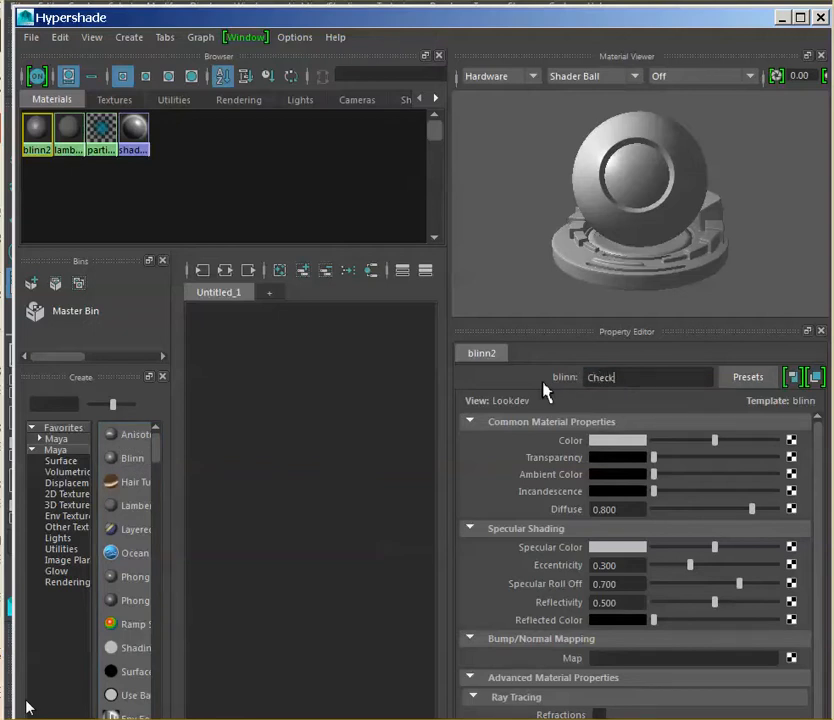
# Rename the new Blinn material from blinn2 to CheckerMaterial
pyautogui.write('erMaterial')
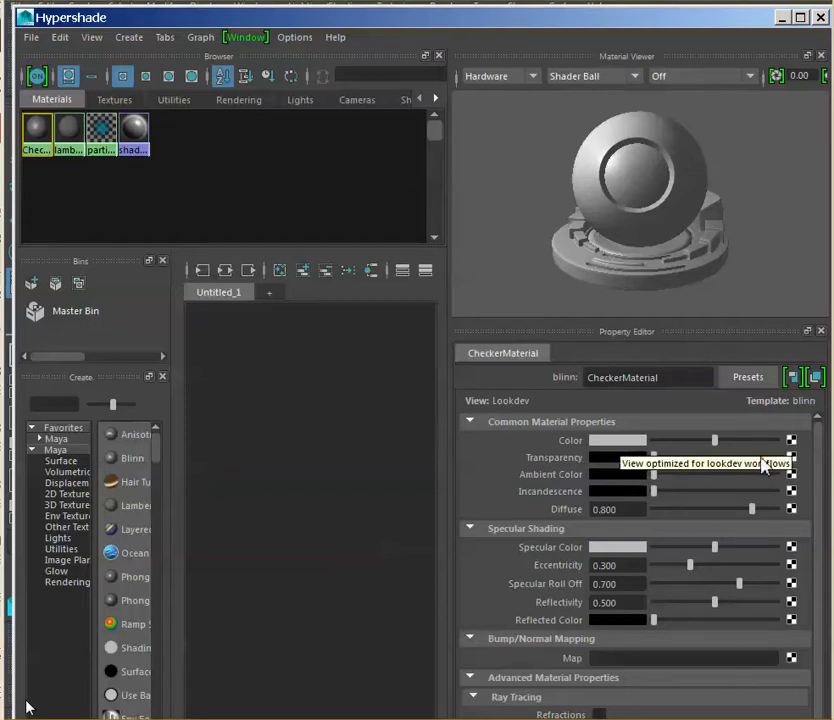
pyautogui.moveTo(793, 452)
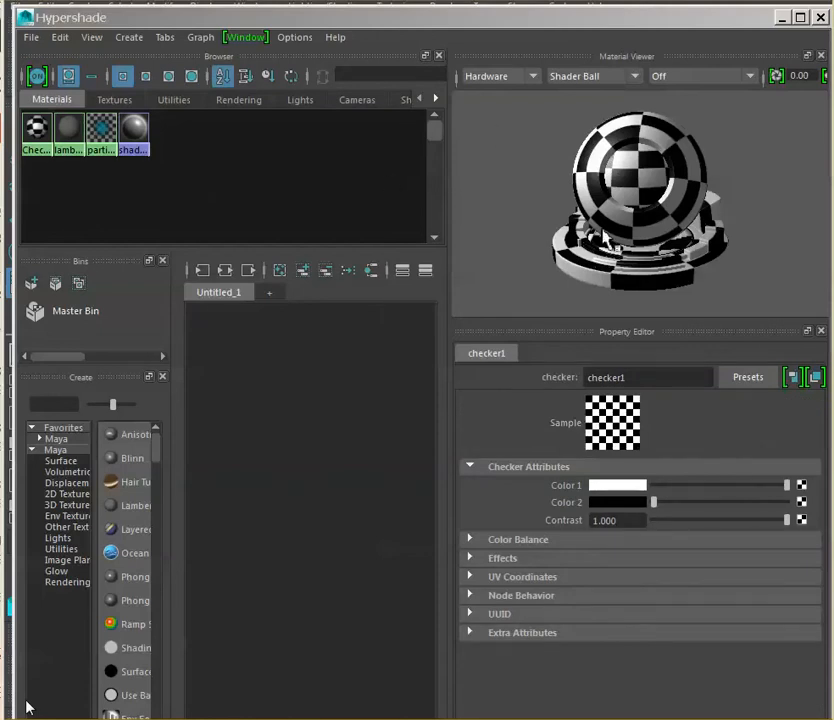
pyautogui.moveTo(132, 130)
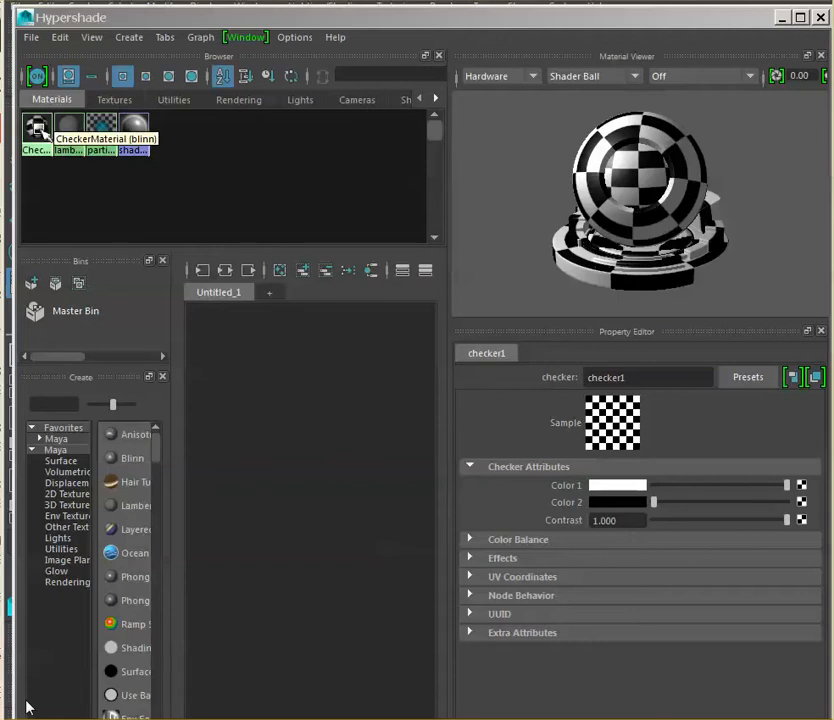
pyautogui.moveTo(514, 135)
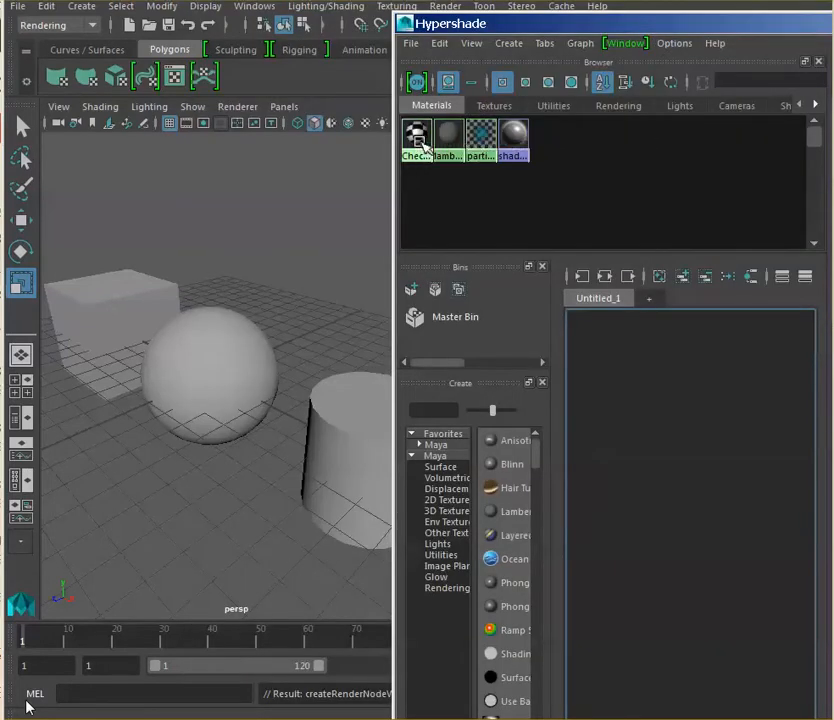
# Select the sphere and assign CheckerMaterial to it from the material's context menu
pyautogui.click(205, 375)
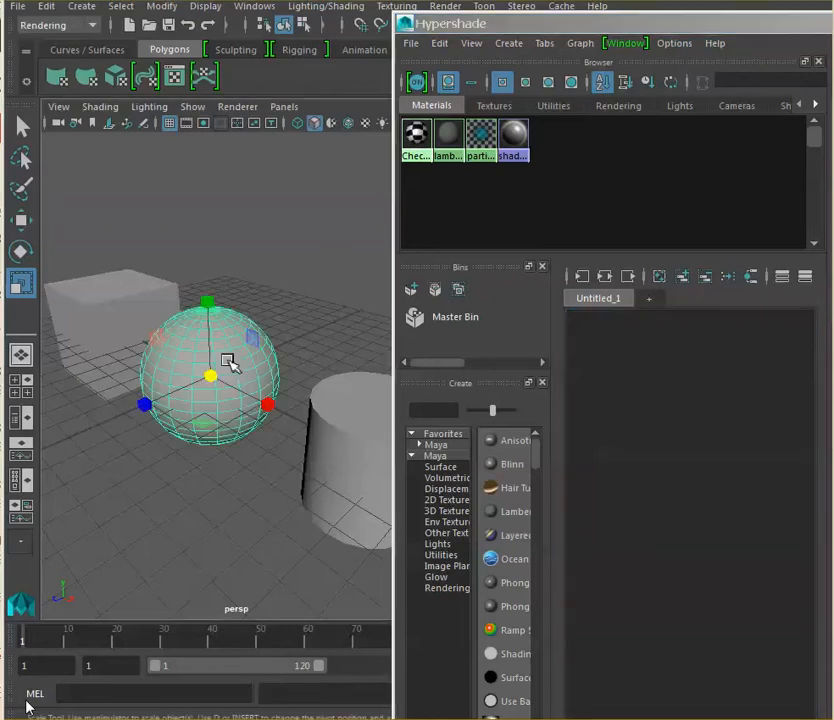
pyautogui.rightClick(416, 140)
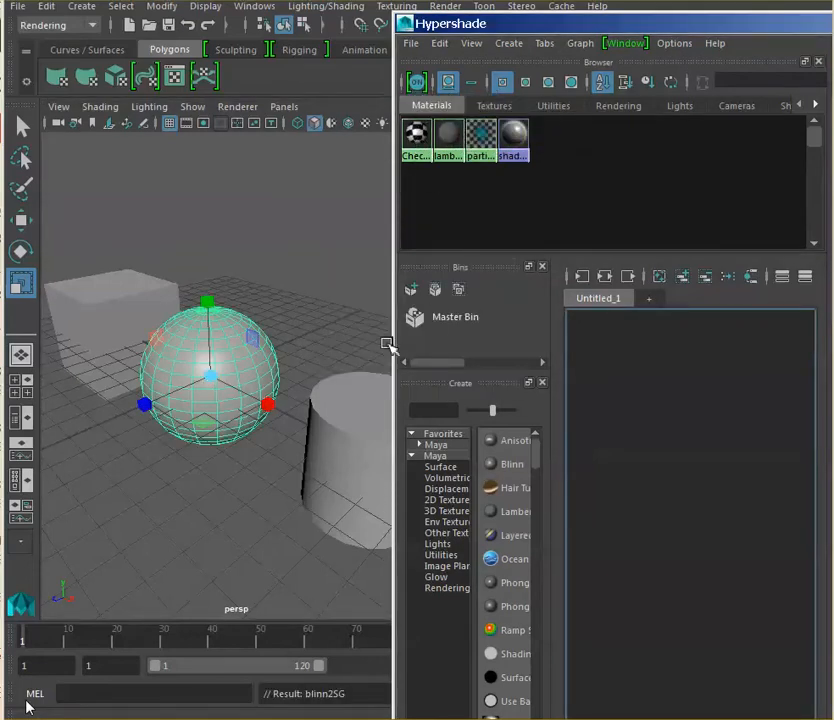
pyautogui.rightClick(417, 140)
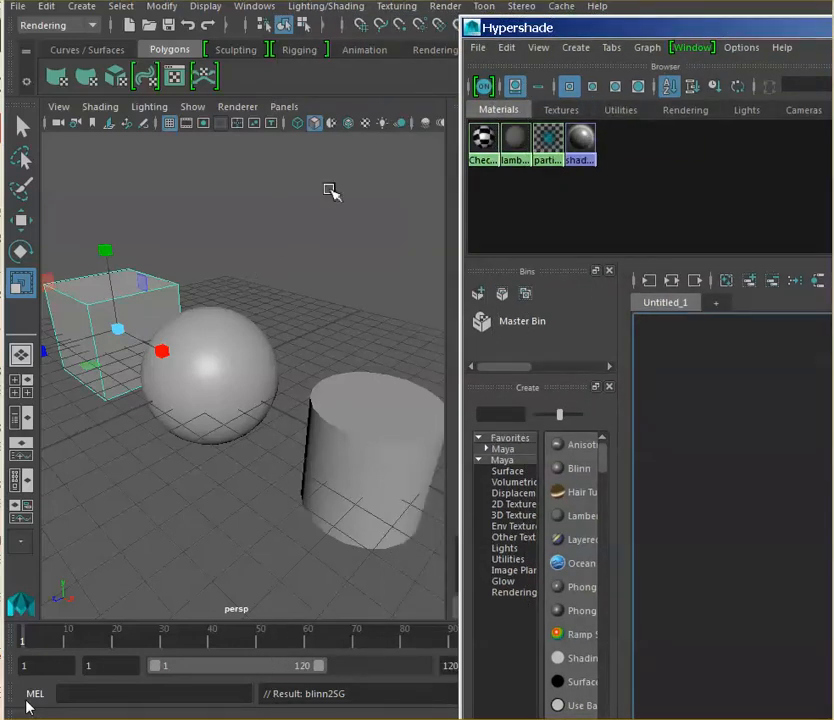
pyautogui.moveTo(370, 140)
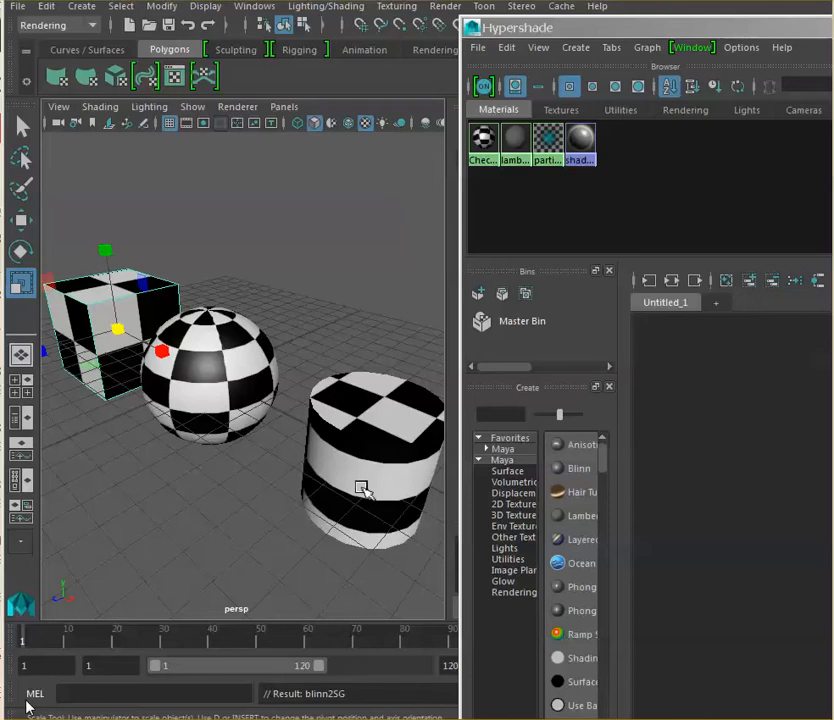
pyautogui.moveTo(367, 485)
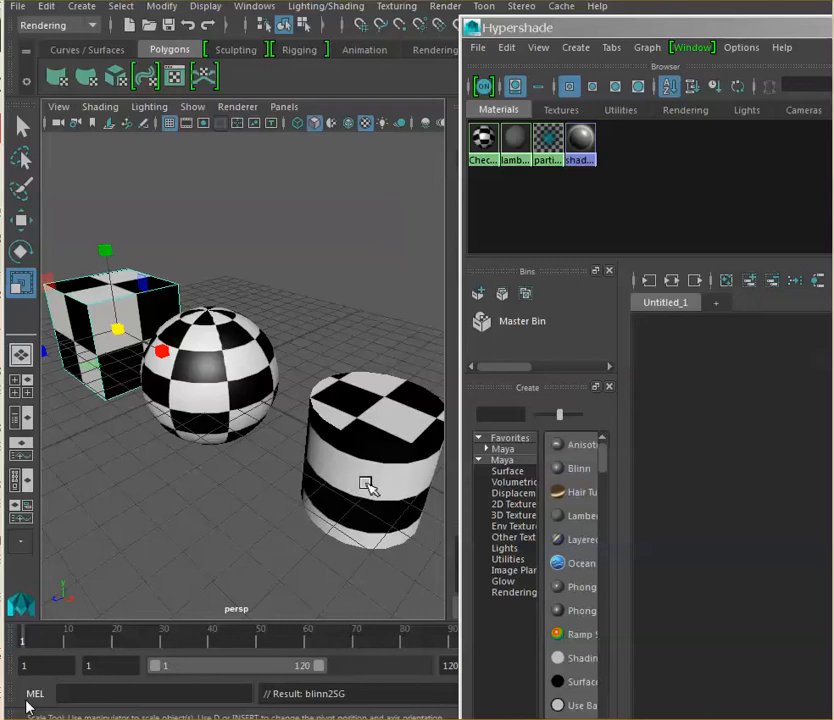
pyautogui.moveTo(378, 490)
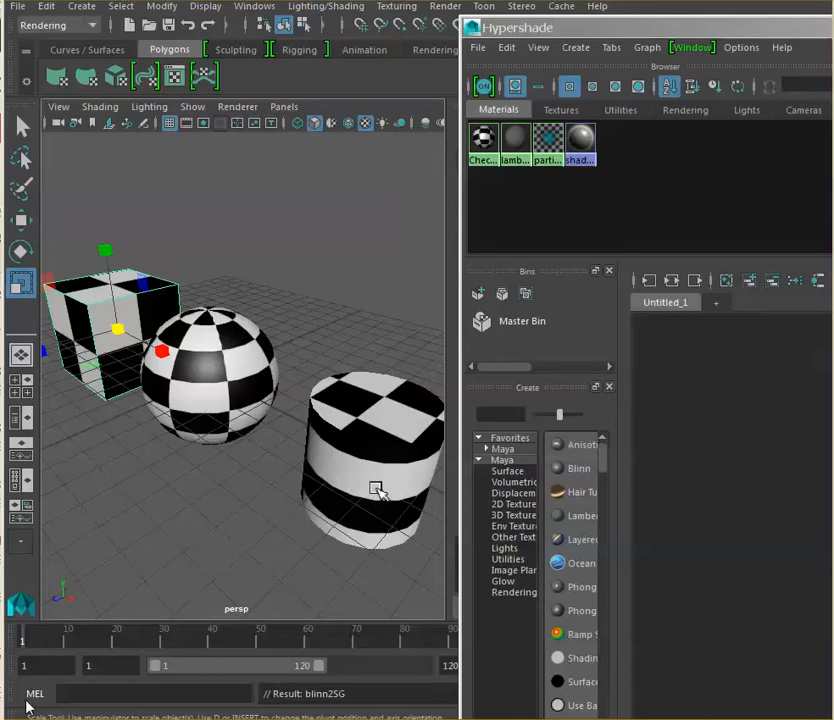
pyautogui.moveTo(187, 328)
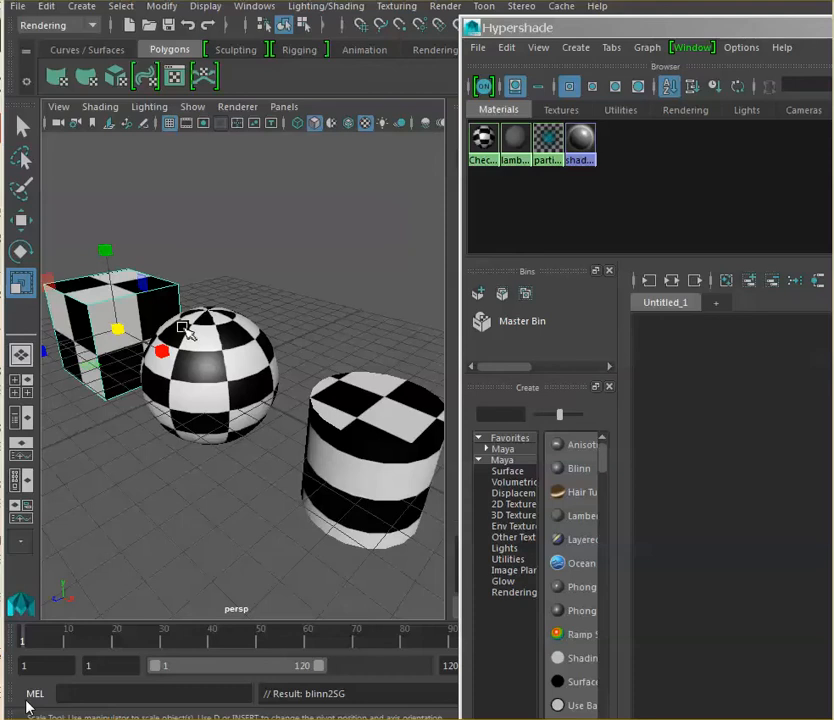
pyautogui.moveTo(205, 325)
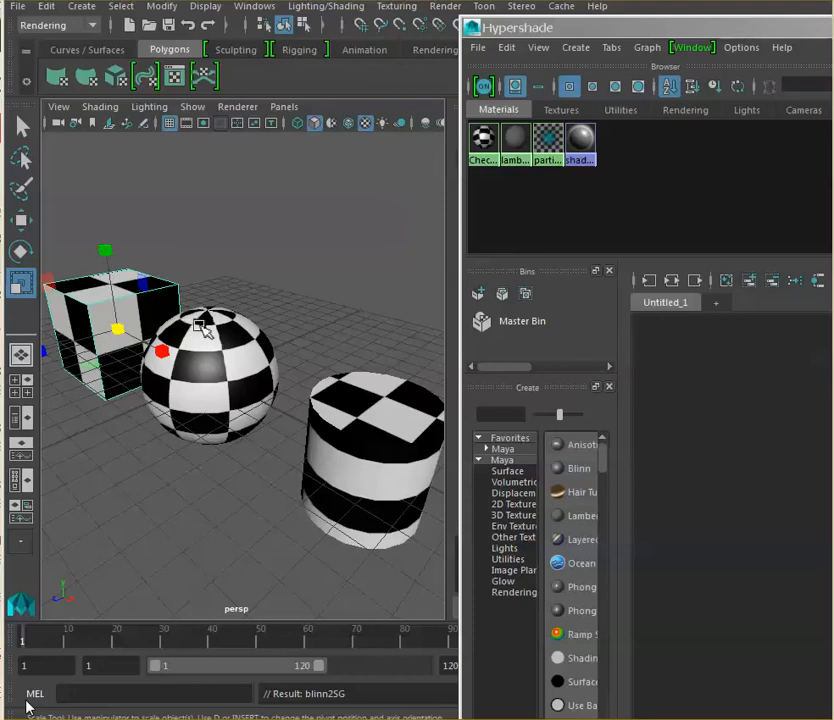
pyautogui.moveTo(390, 262)
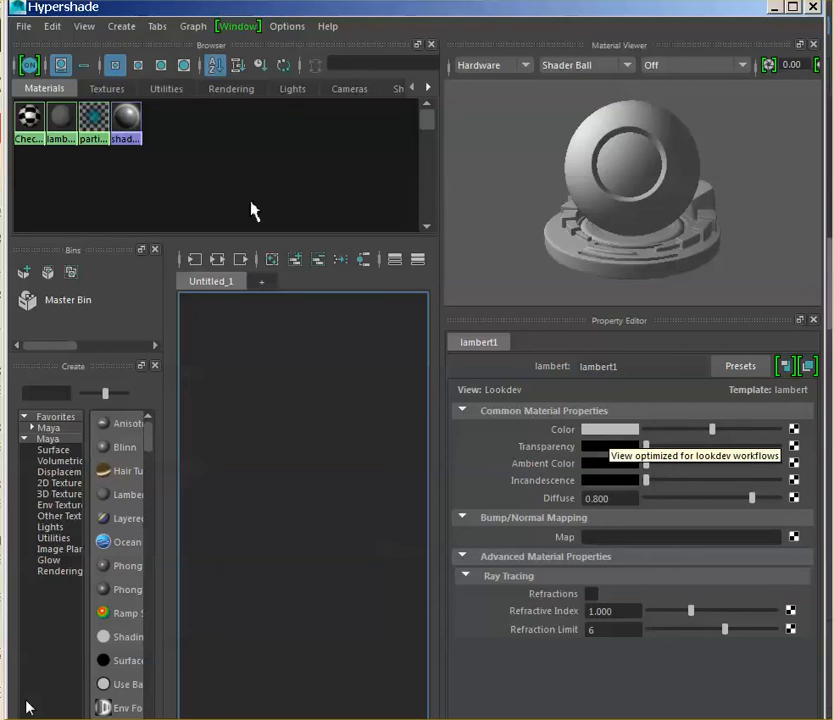
# Set place2dTexture1's Repeat UV to 10 and 10 for CheckerMaterial's checker texture
pyautogui.click(27, 118)
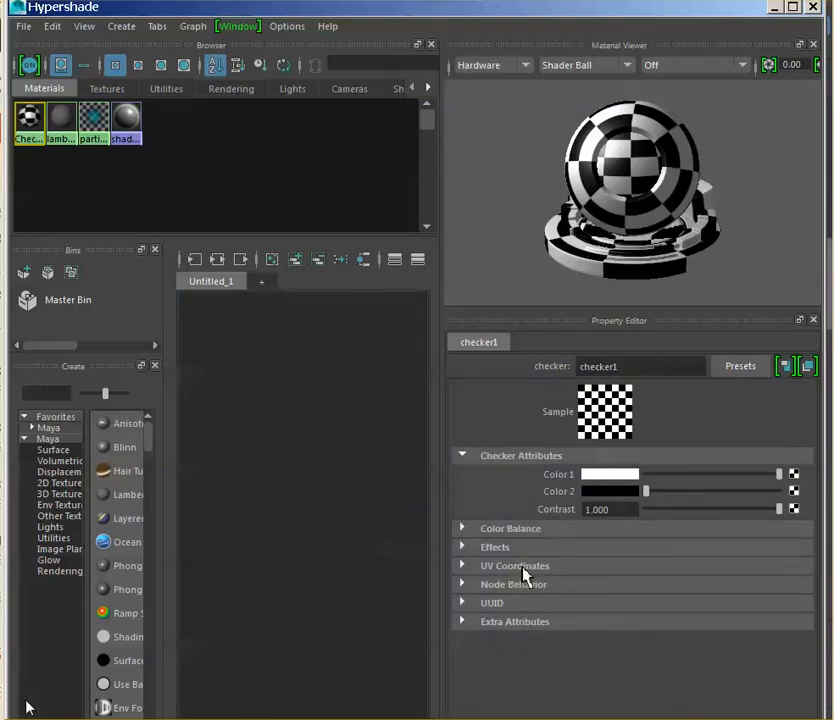
pyautogui.click(515, 565)
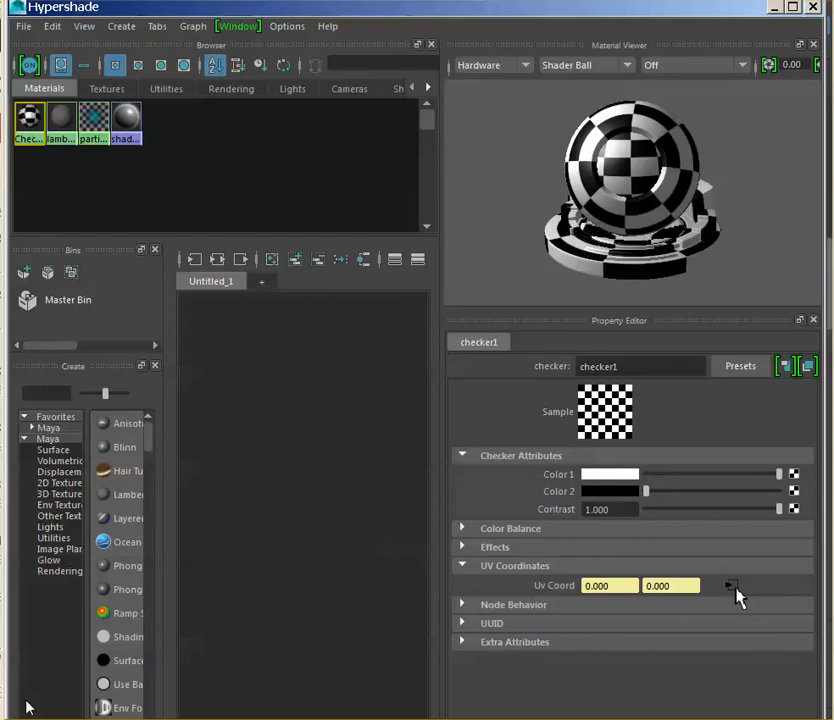
pyautogui.click(731, 585)
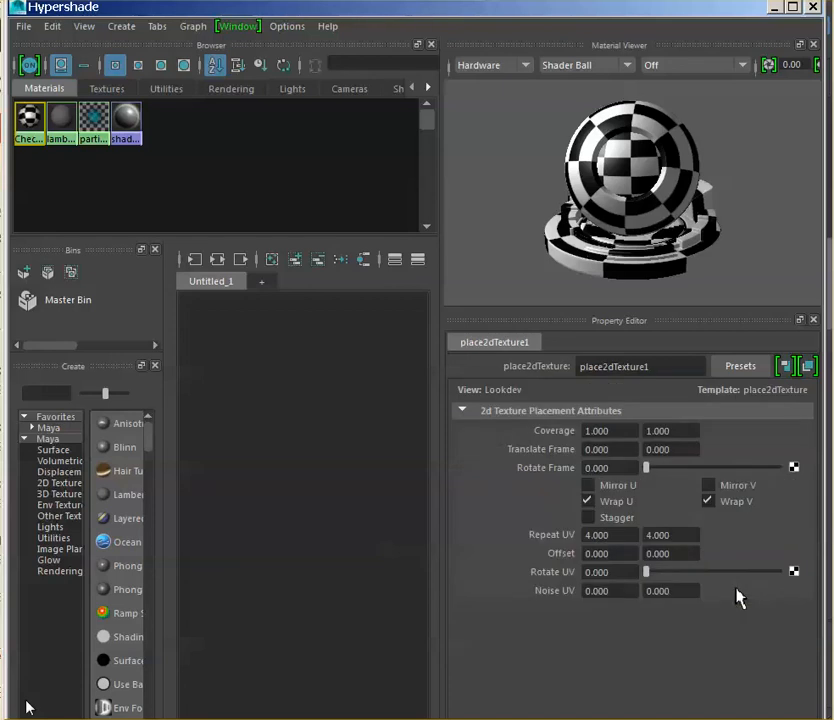
pyautogui.moveTo(550, 545)
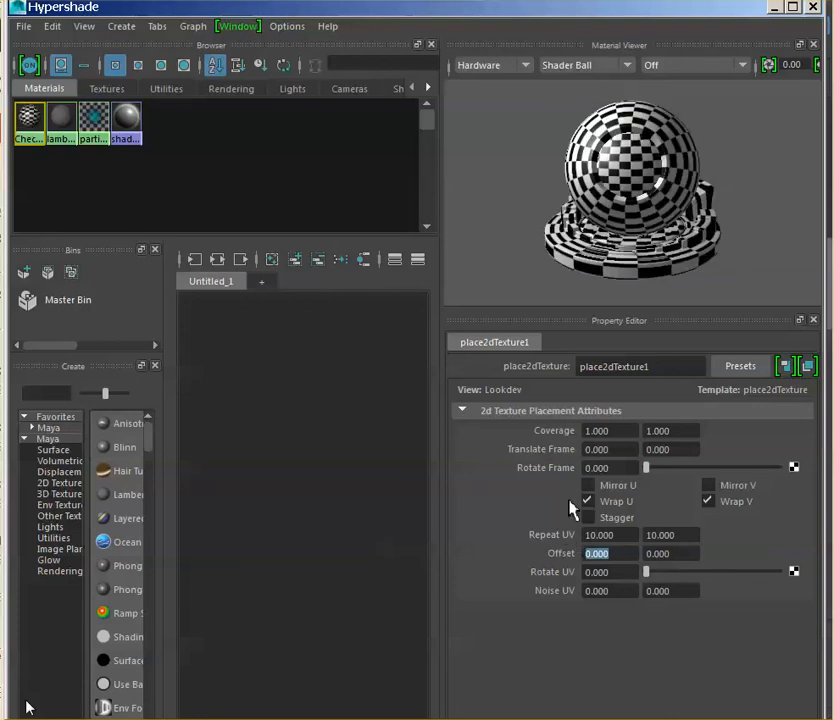
pyautogui.click(660, 535)
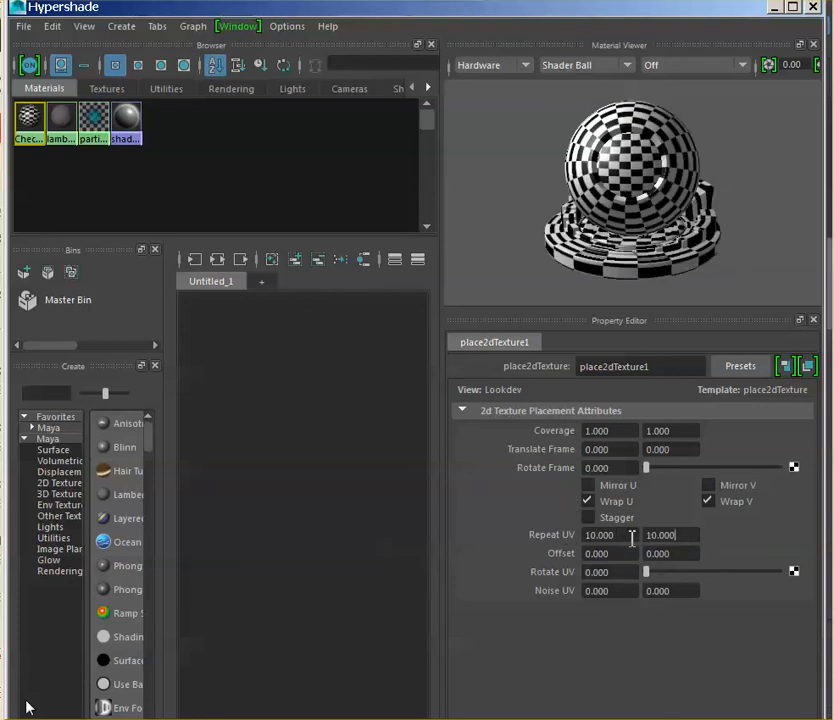